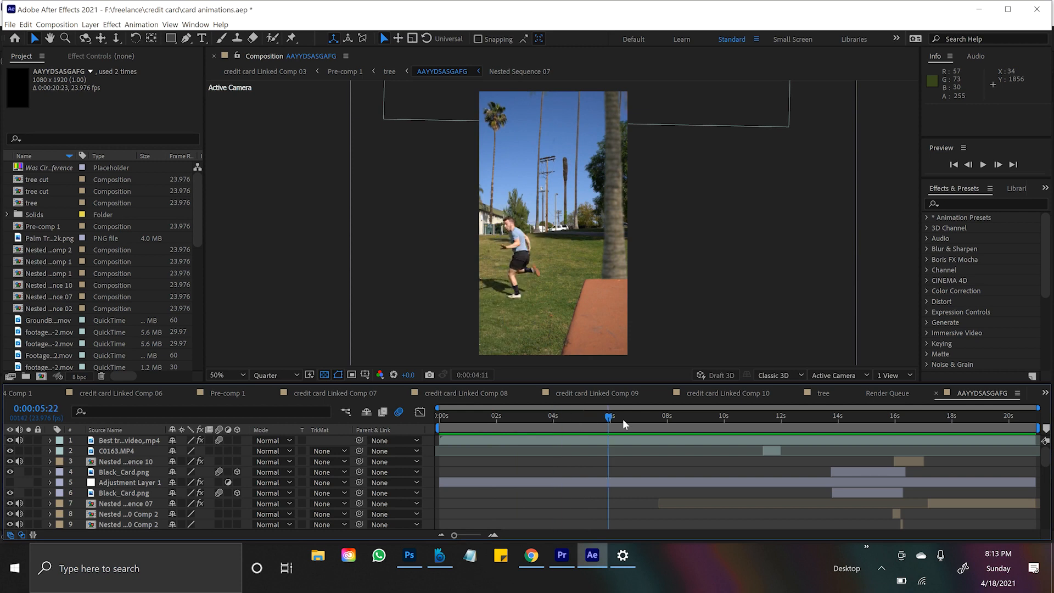
- Review the composition by playing it back around the 9-13 second range
left_click(821, 415)
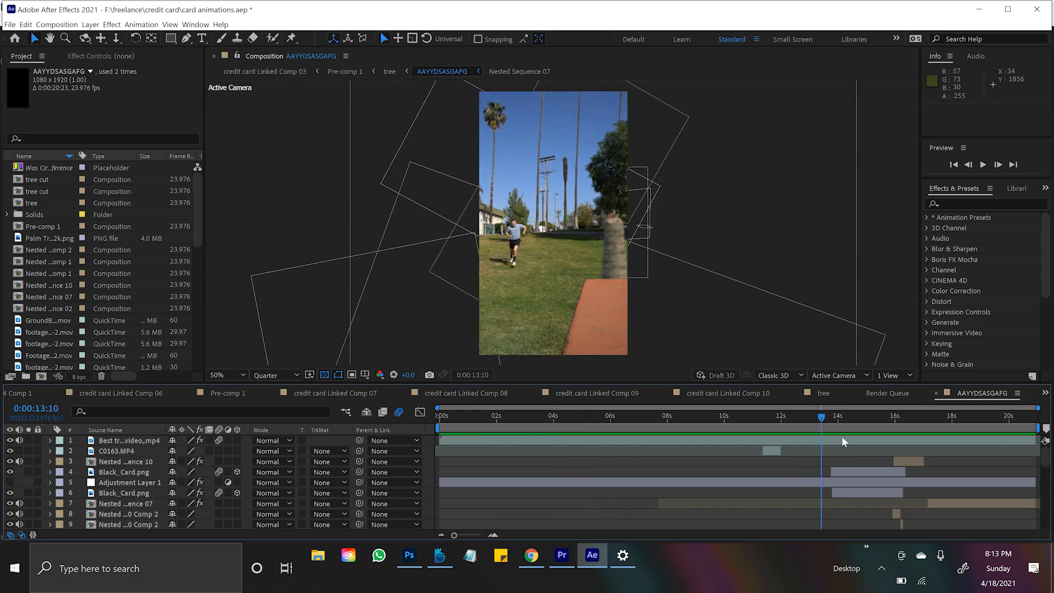
left_click(675, 415)
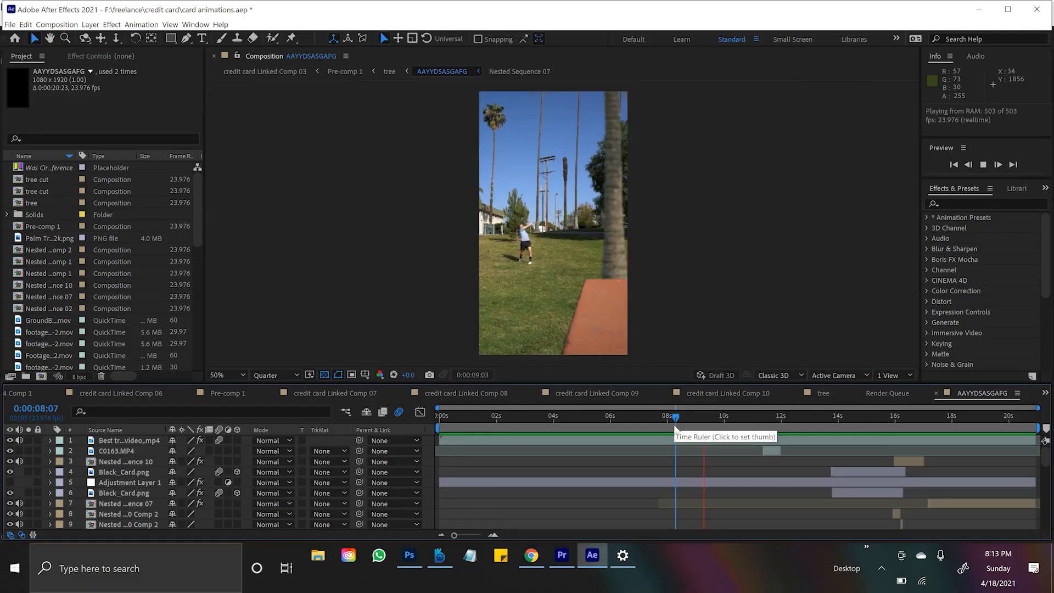
left_click(685, 416)
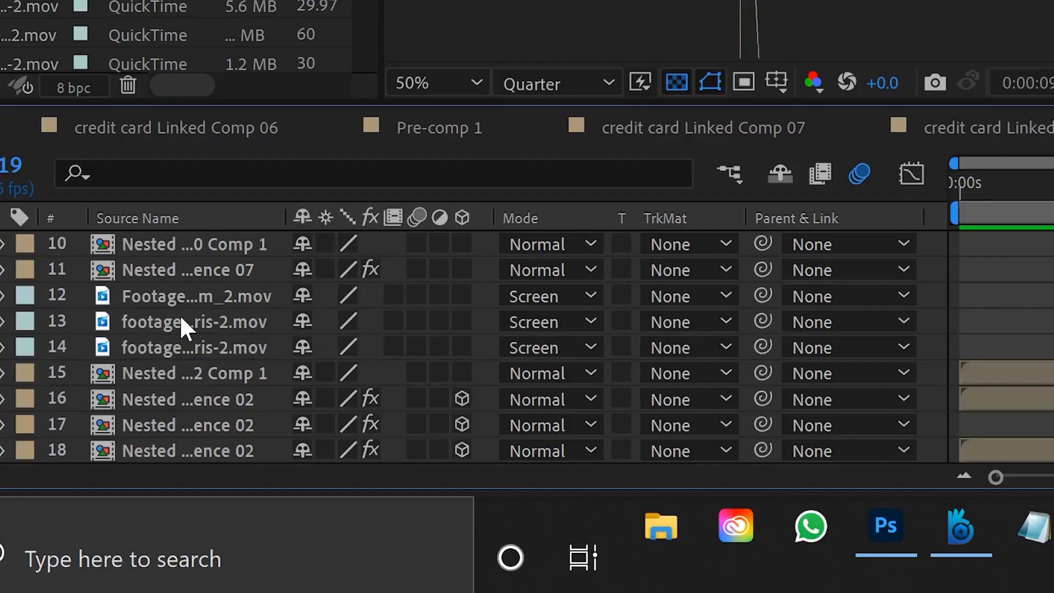
scroll("down", 3)
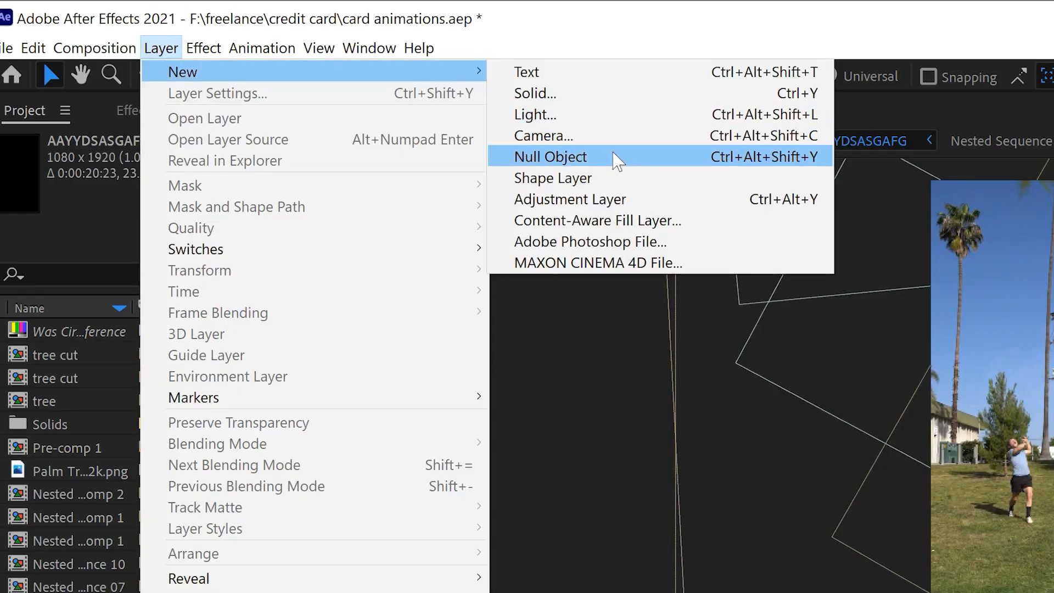
- Create a new null object layer and rename it 'movment'
left_click(548, 156)
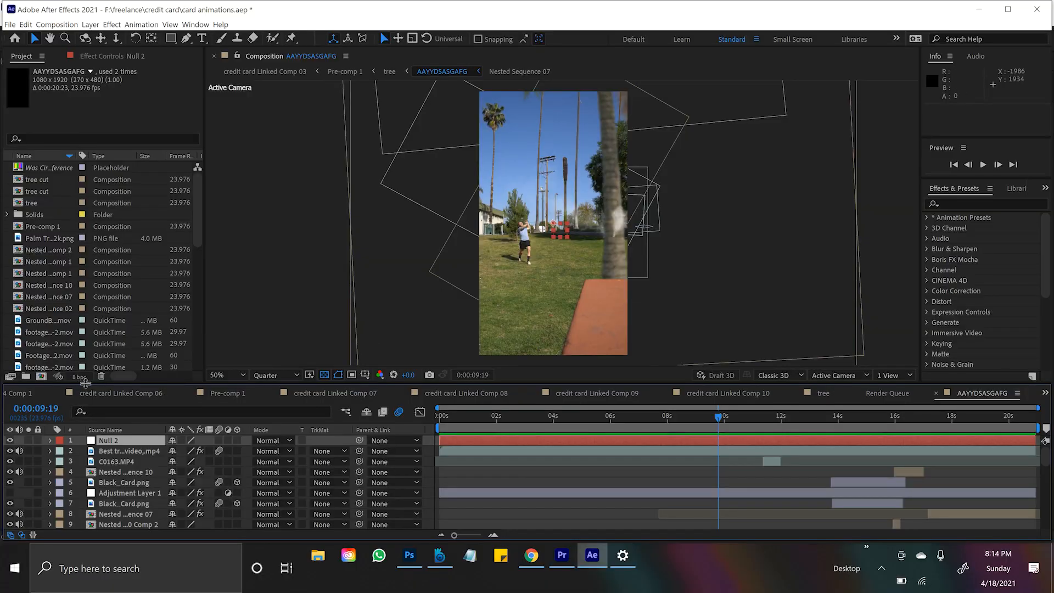
right_click(110, 439)
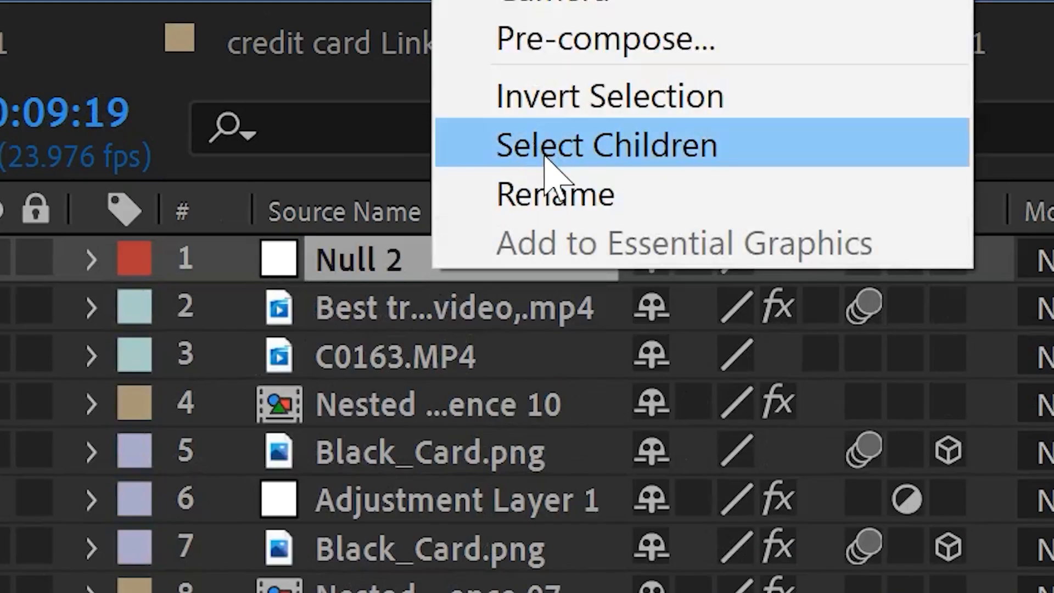
left_click(605, 145)
type("movement")
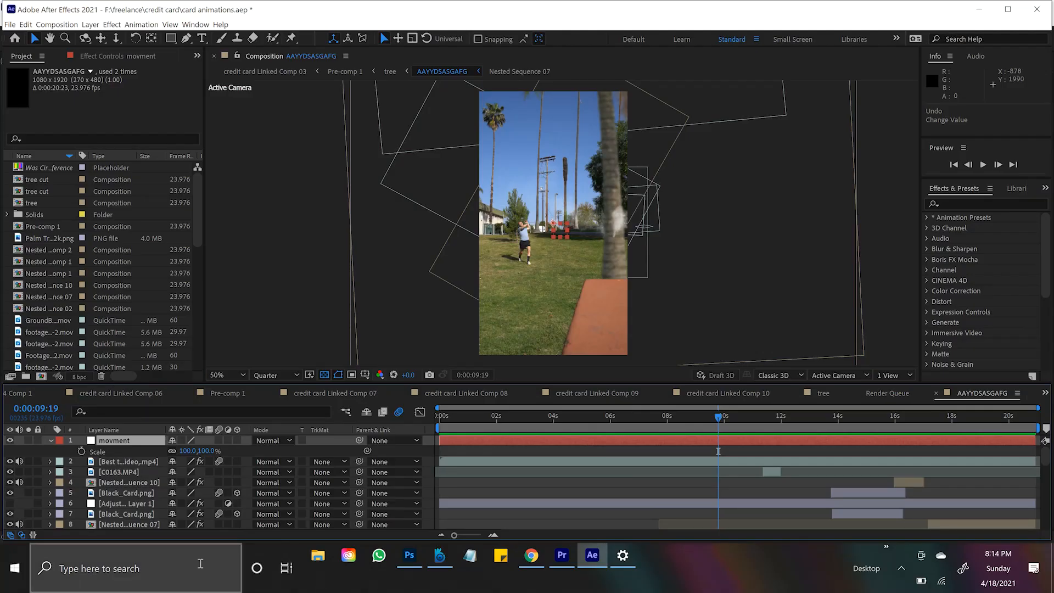
- Parent all other layers to the movment null
left_click(115, 439)
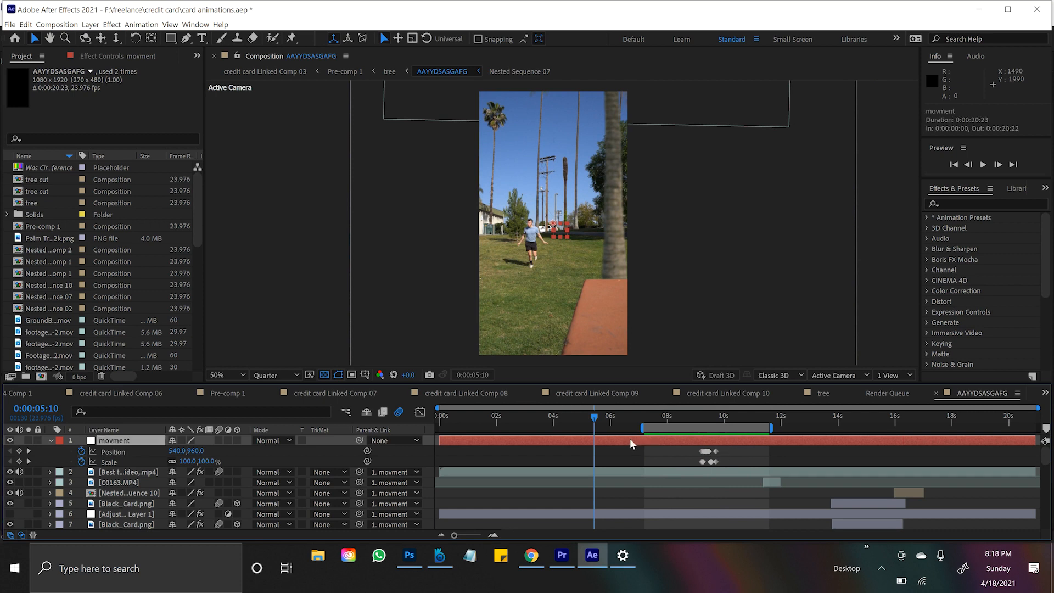
- Select the movment null to keyframe its position shake at the impact frame
left_click(685, 416)
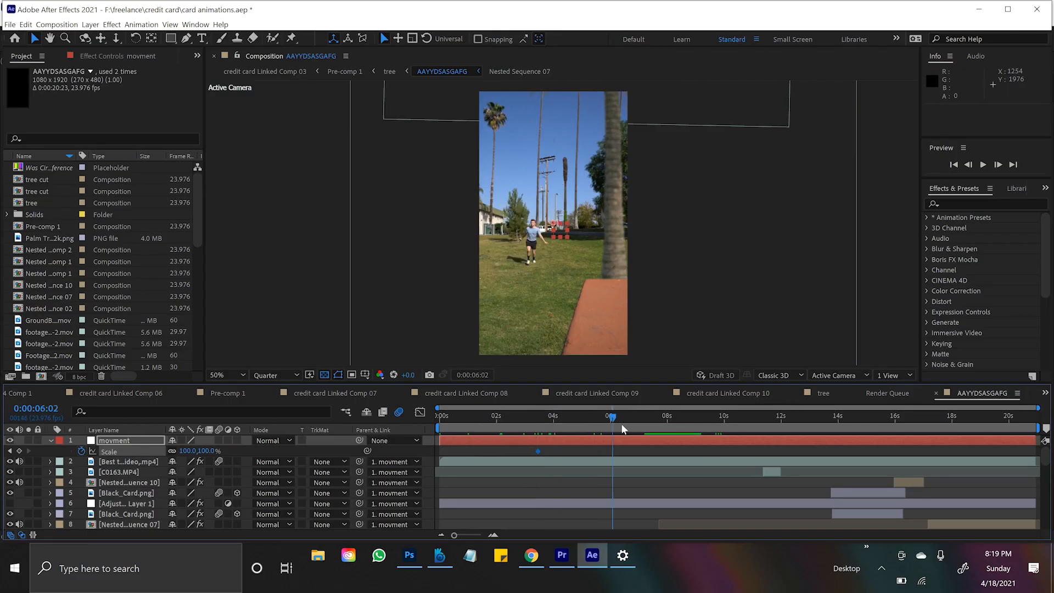
- Keyframe a larger scale value on the movment null and scrub to check the slow zoom
left_click(612, 430)
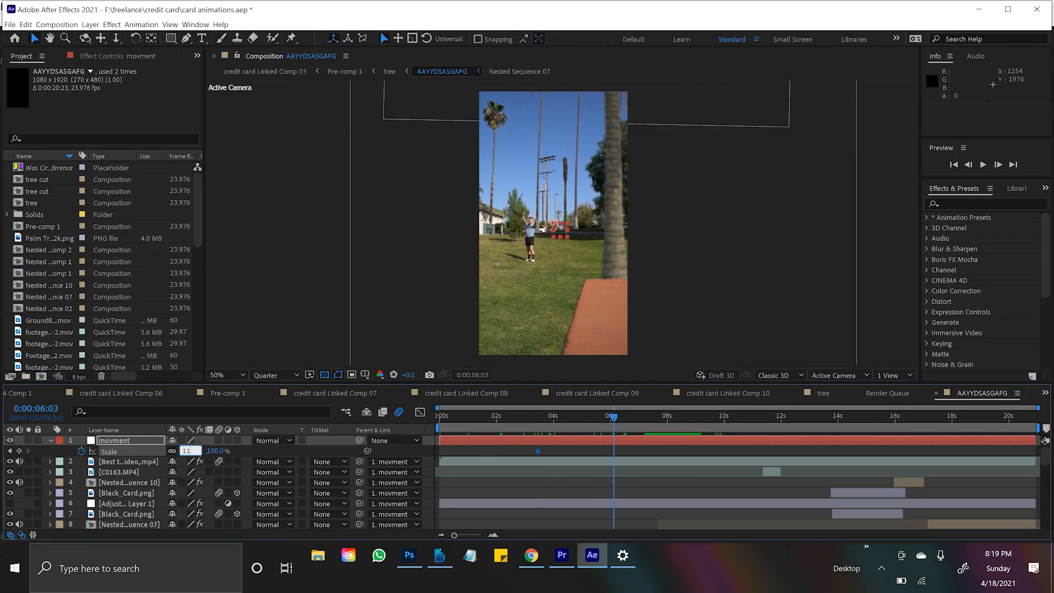
left_click(505, 415)
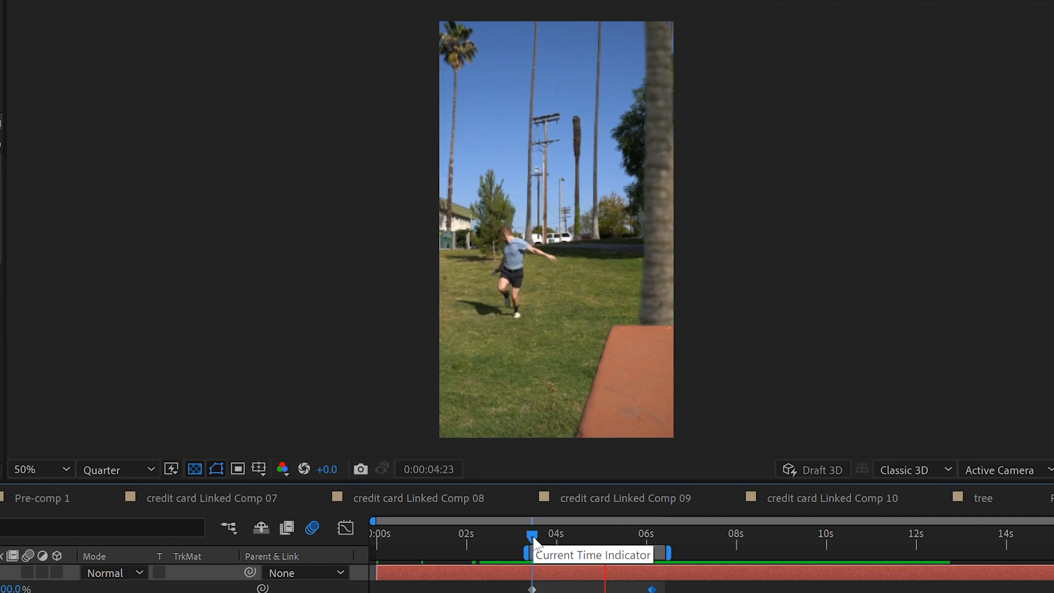
left_click_drag(533, 551, 532, 545)
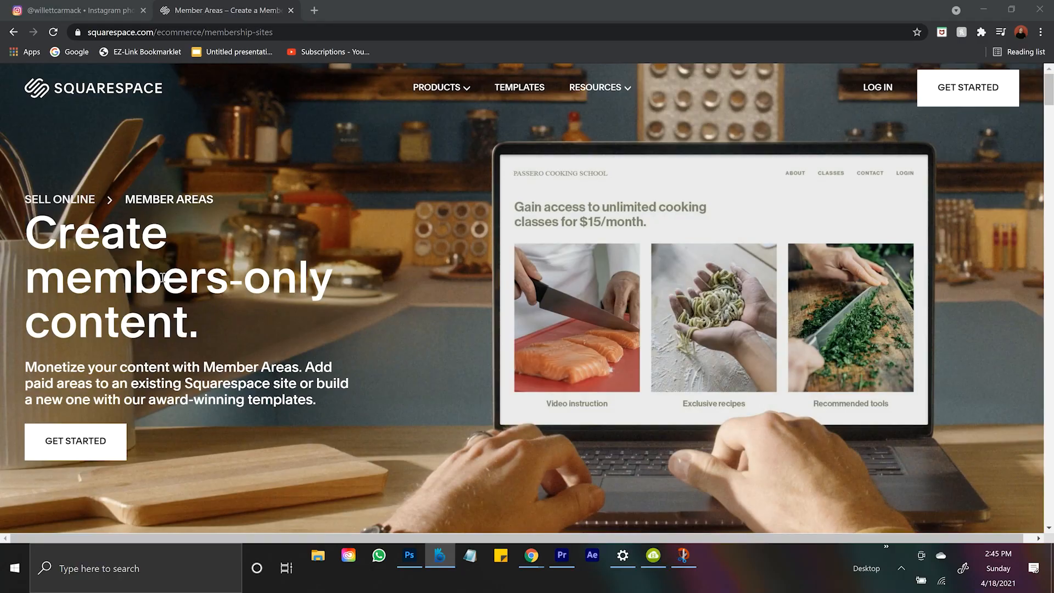
- Scroll down the Squarespace Sell Products page to the scheduling and inventory sections
scroll("down", 3)
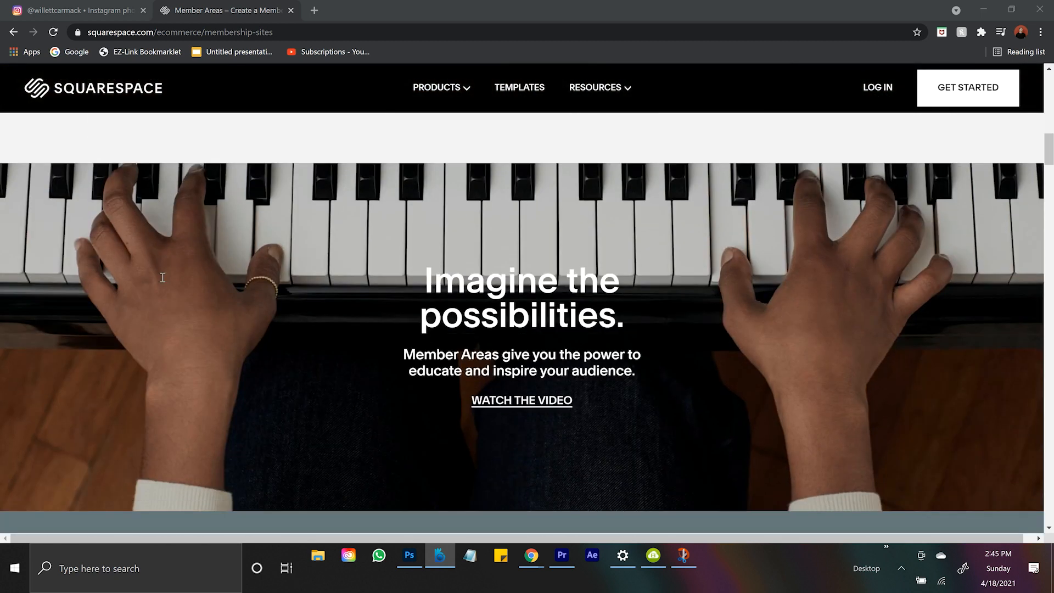
scroll("down", 3)
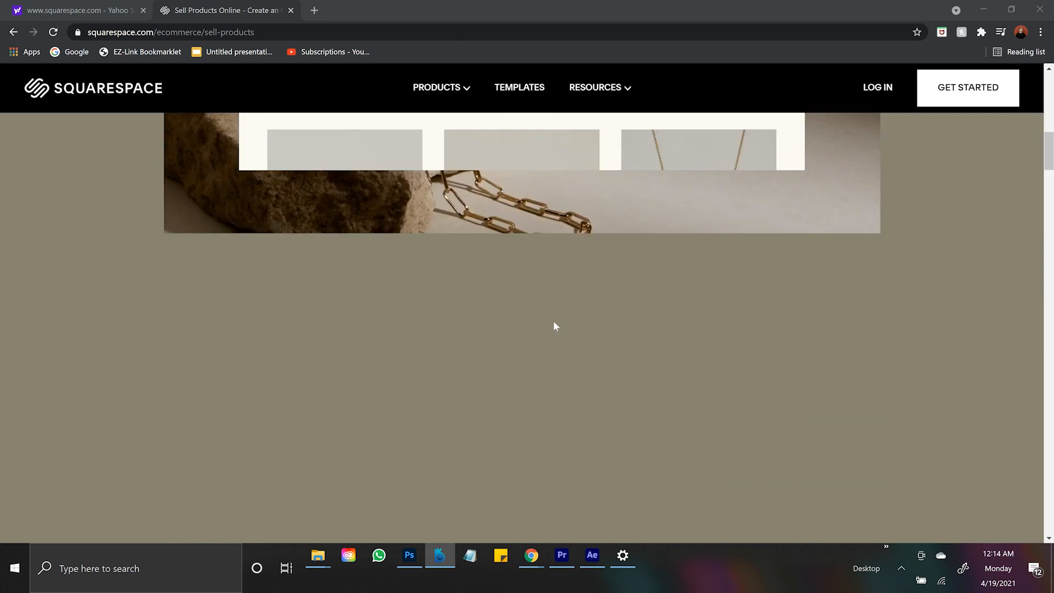
scroll("down", 3)
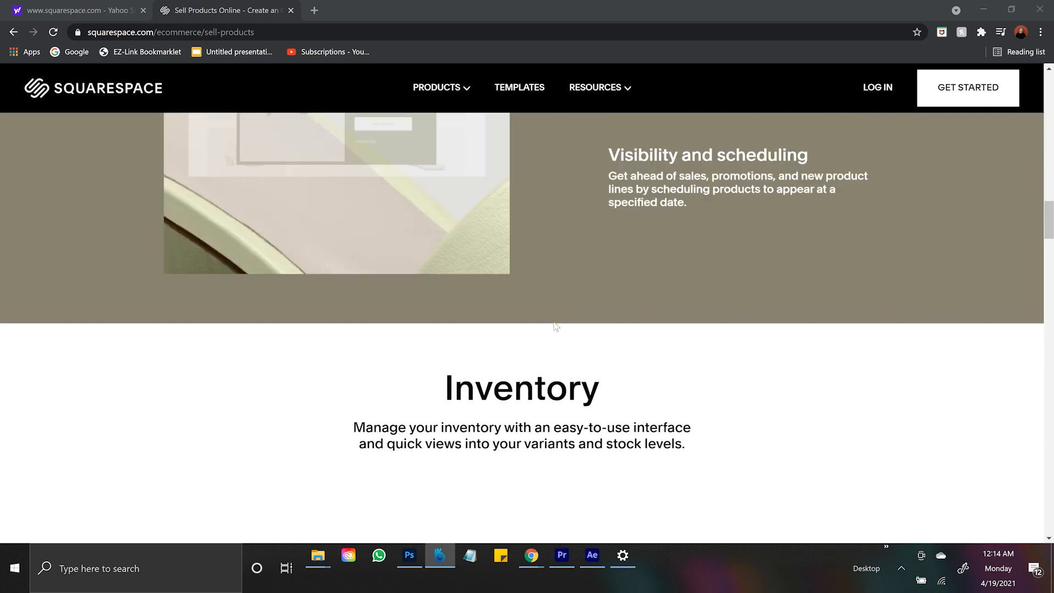